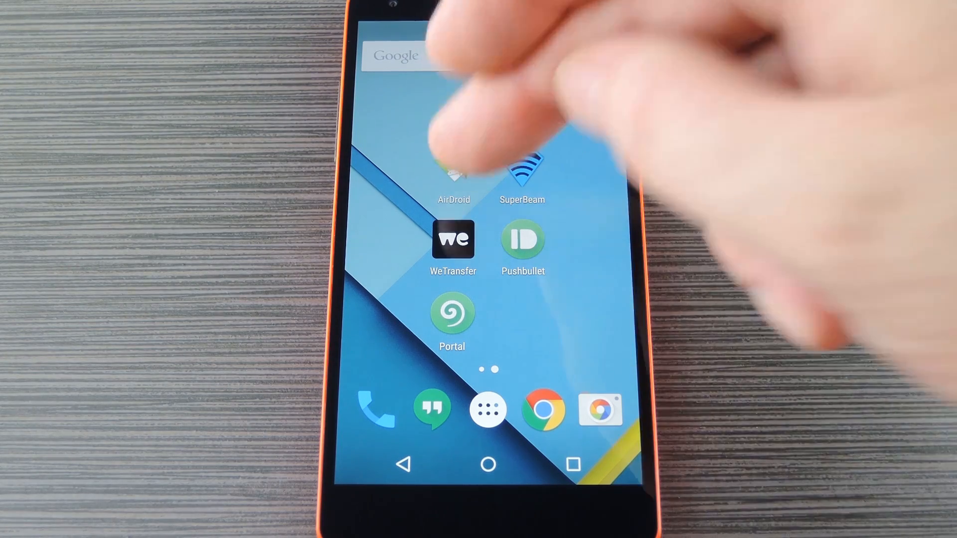
Launch AirDroid from the home screen, landing on its file picker with three zip files.
click(453, 178)
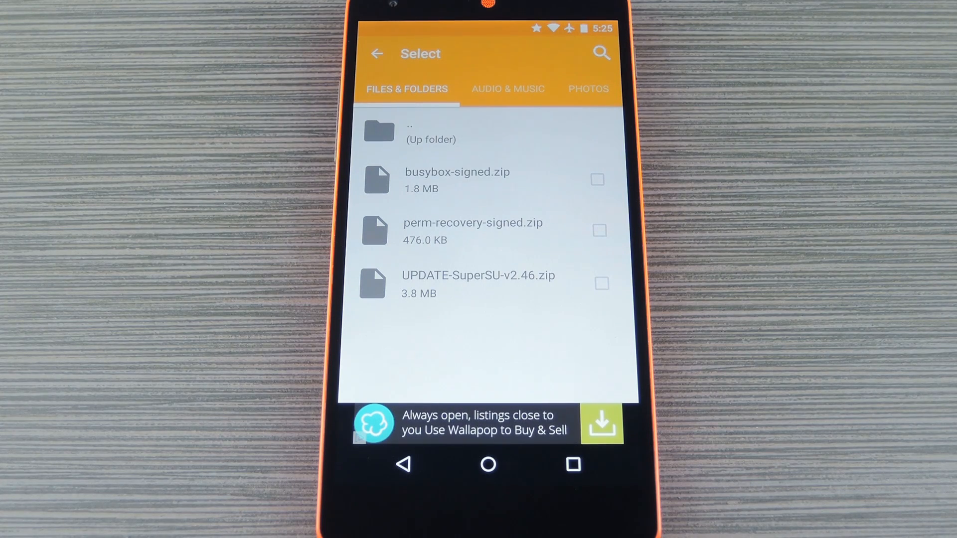
Browse SuperBeam's Files & Folders list of zip files, then return to the launcher.
click(597, 180)
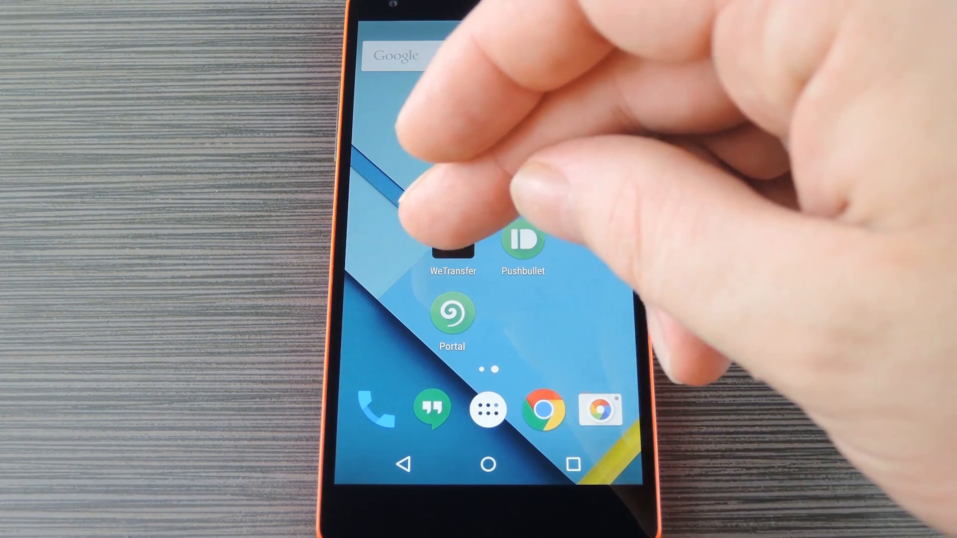
click(451, 247)
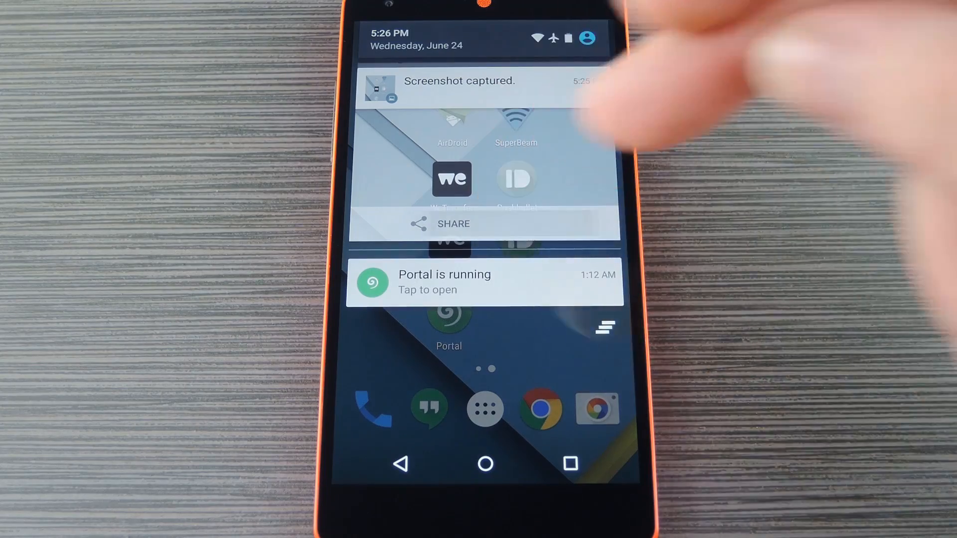
Share the screenshot as a new Pushbullet push, then launch Portal showing titlecard.mp3 and titlecard.mp4 received.
click(452, 223)
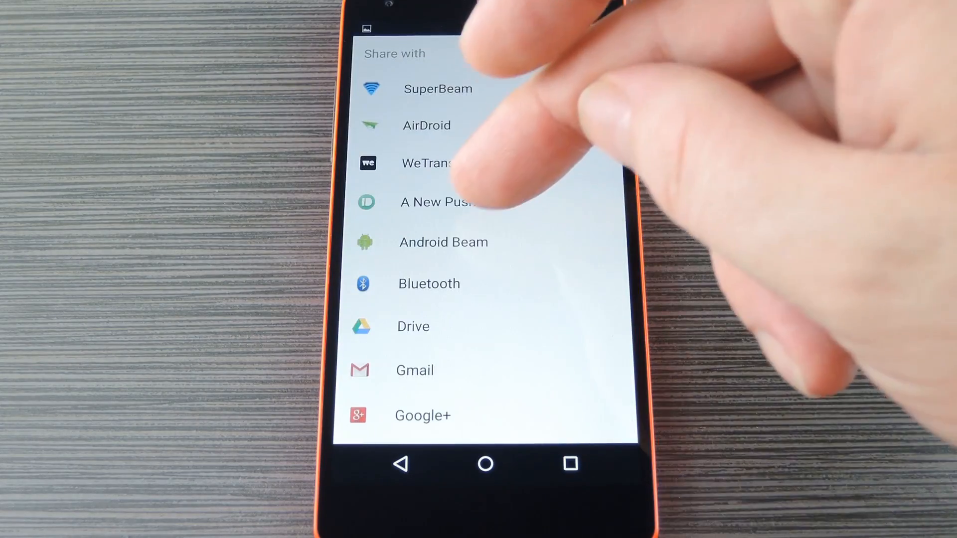
click(437, 201)
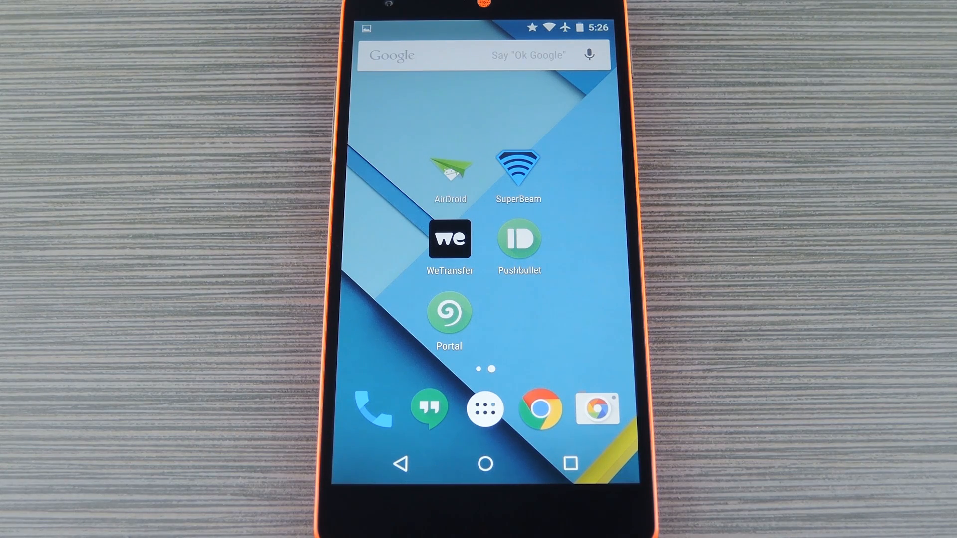
click(518, 167)
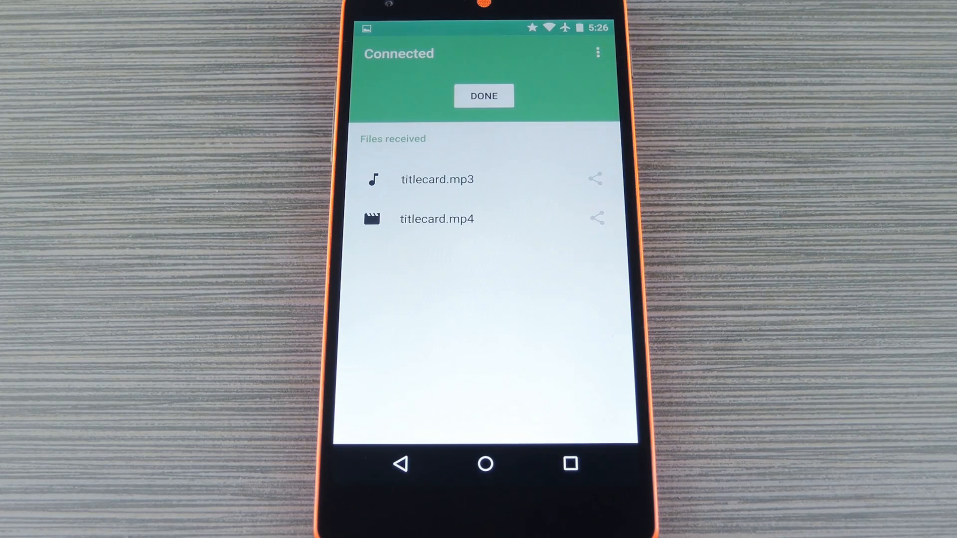